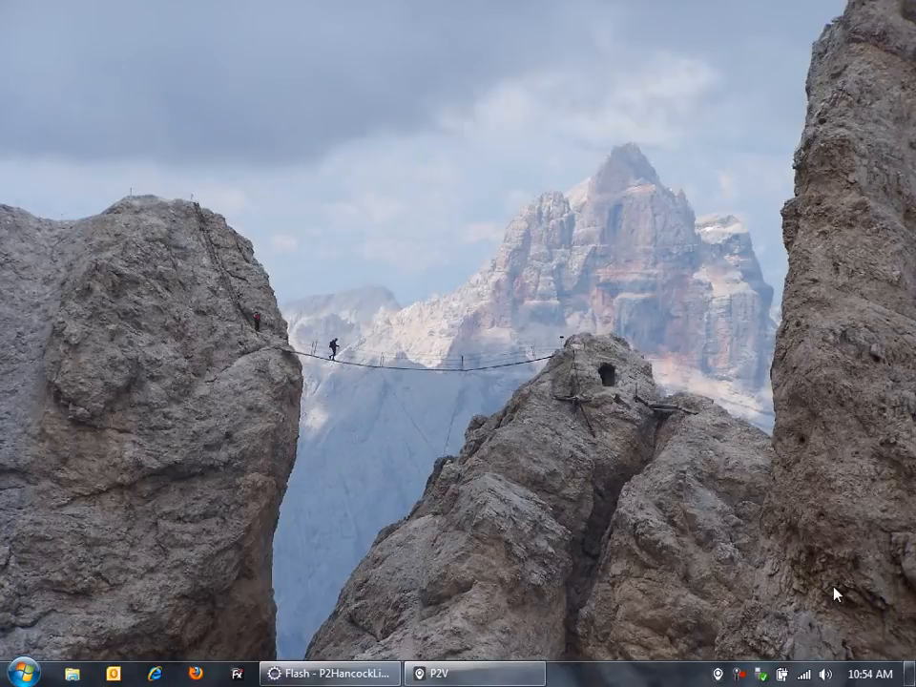
pyautogui.moveTo(27, 660)
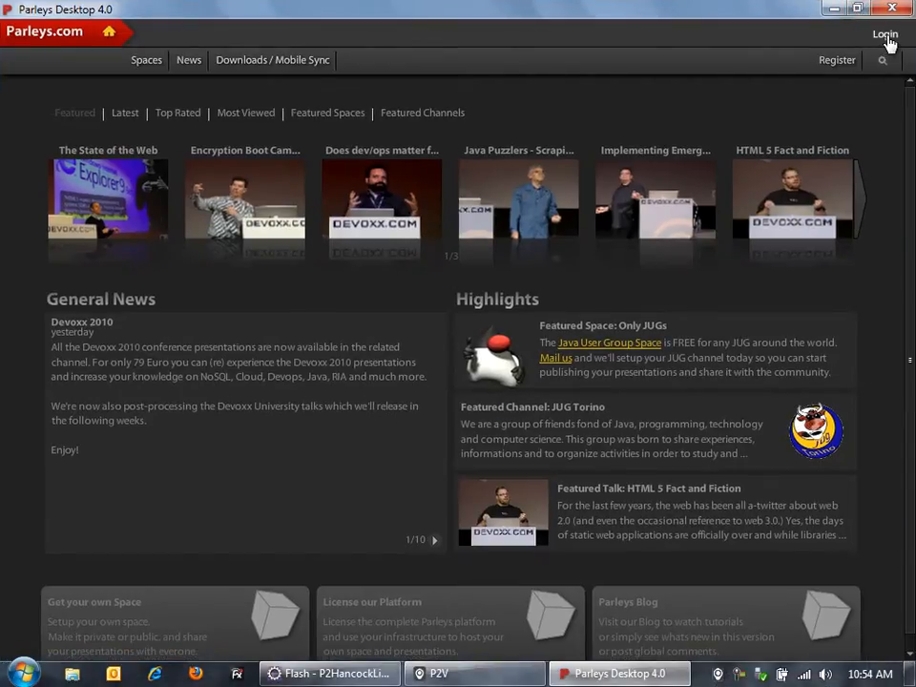
# Step: Sign in to Parleys Desktop and connect phone remote control under Preferences' Remote Settings
pyautogui.click(885, 35)
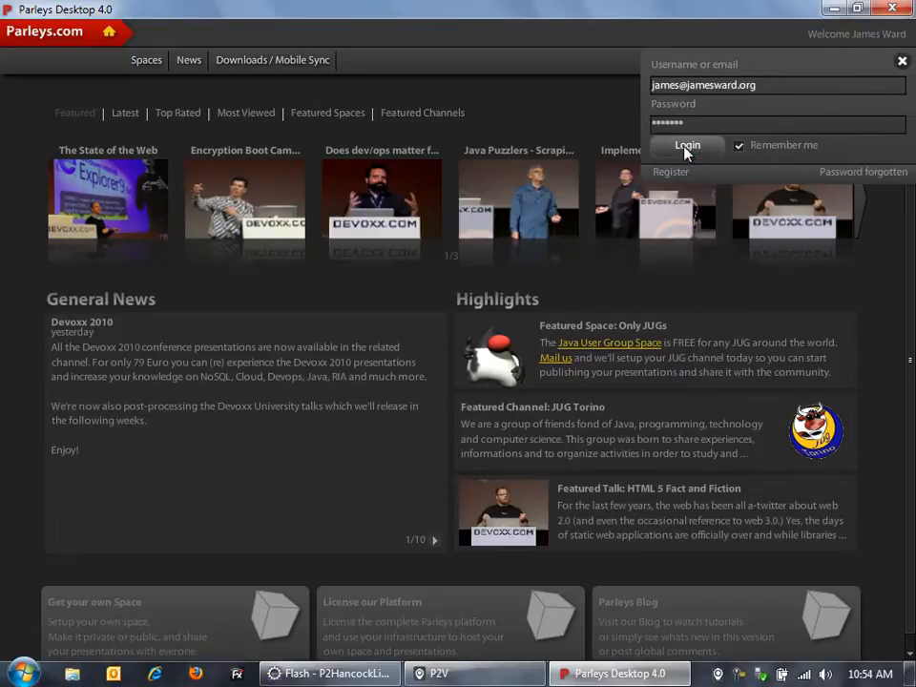
pyautogui.click(686, 145)
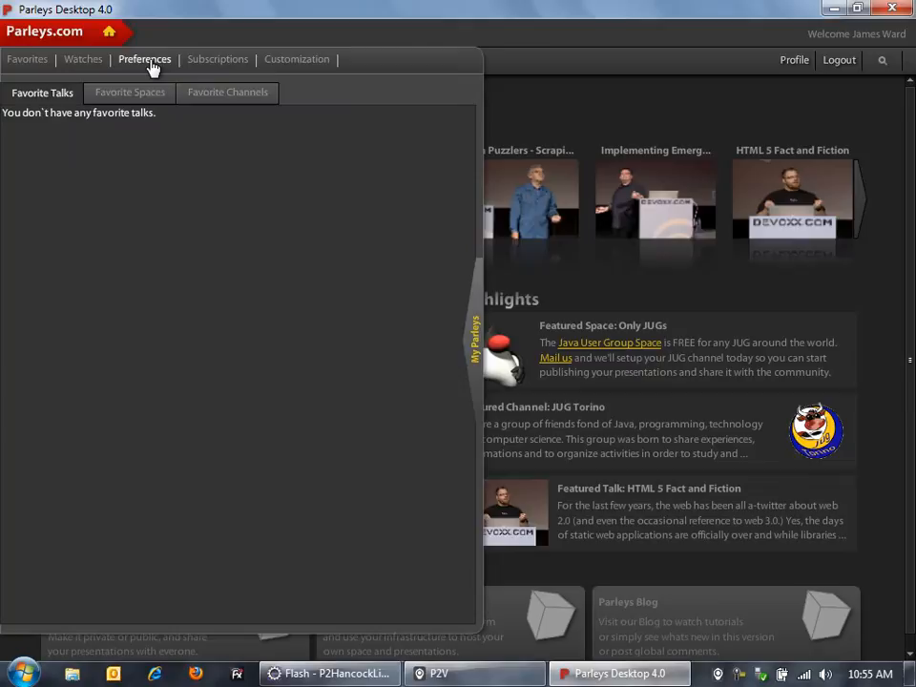
pyautogui.click(144, 58)
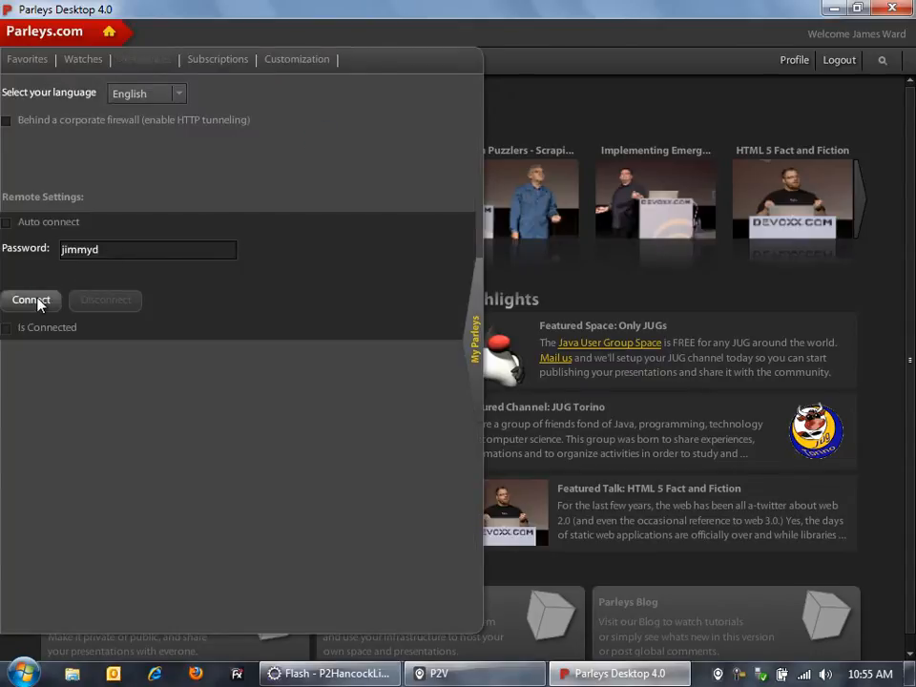
pyautogui.click(32, 300)
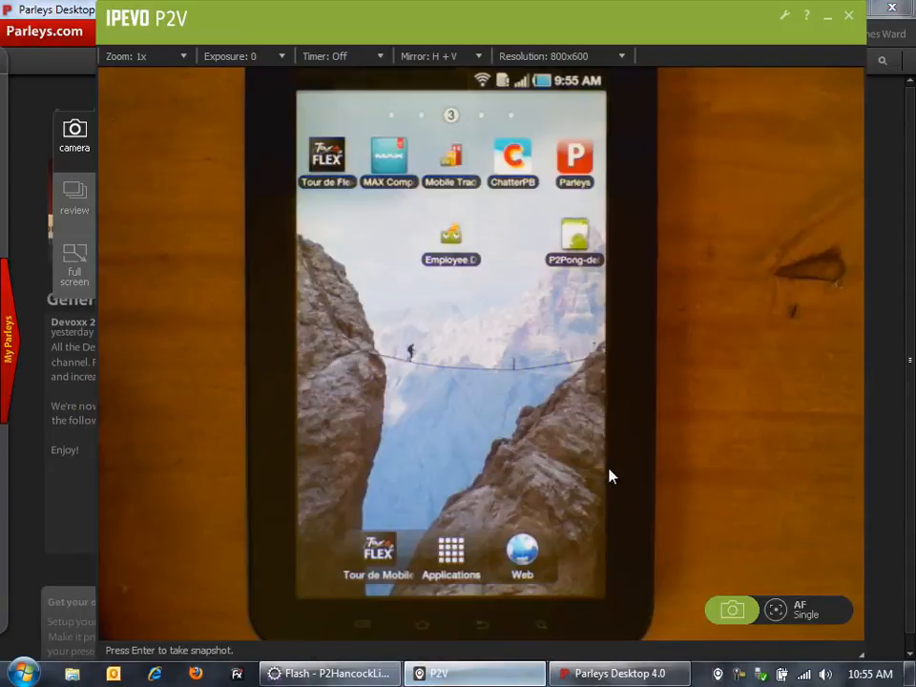
pyautogui.moveTo(721, 454)
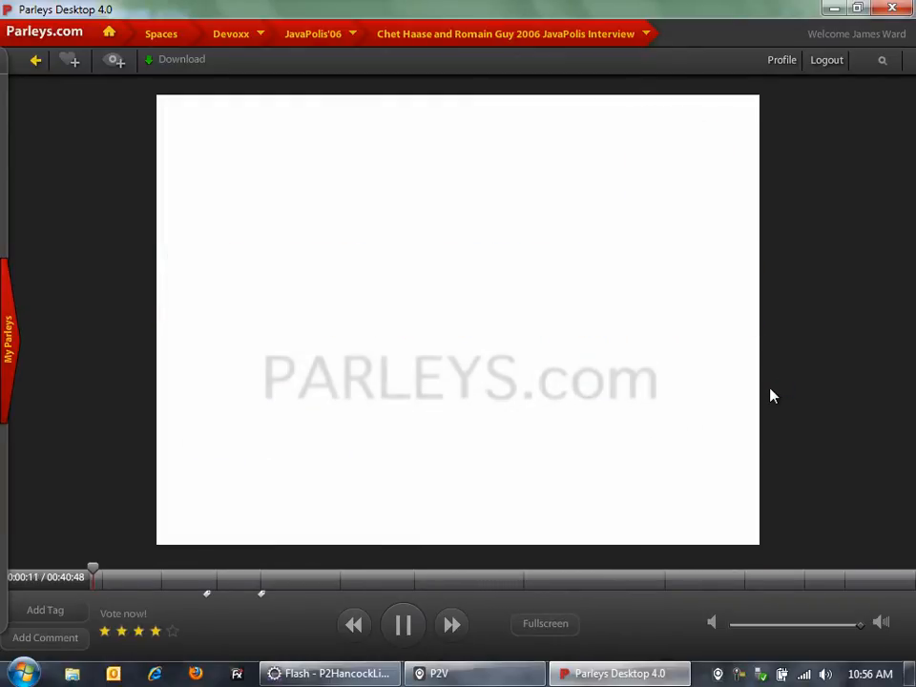
# Step: Jump the interview to a later chapter, pause playback, and close Parleys Desktop
pyautogui.click(402, 624)
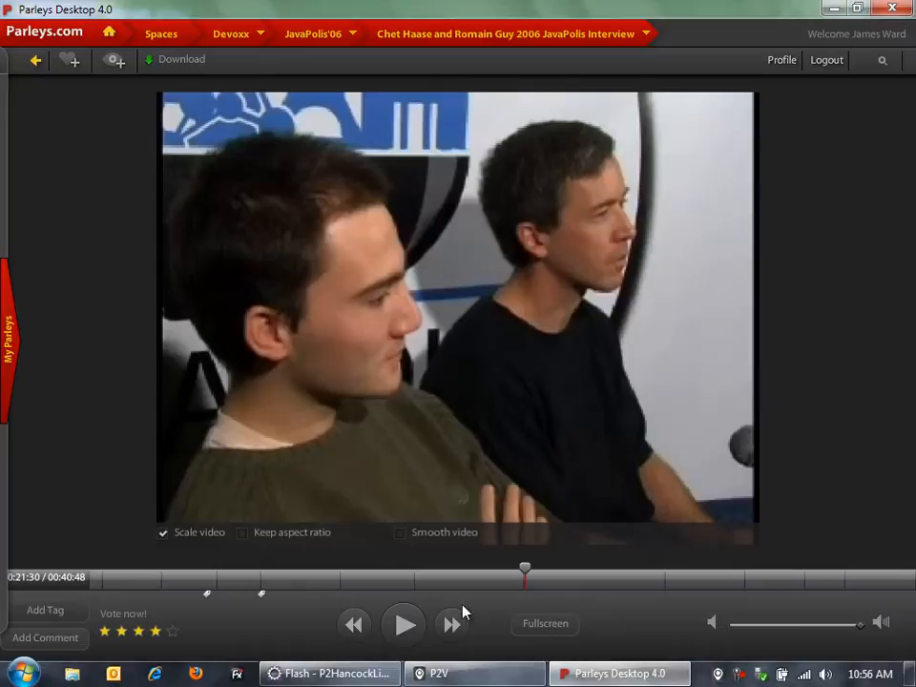
pyautogui.click(403, 625)
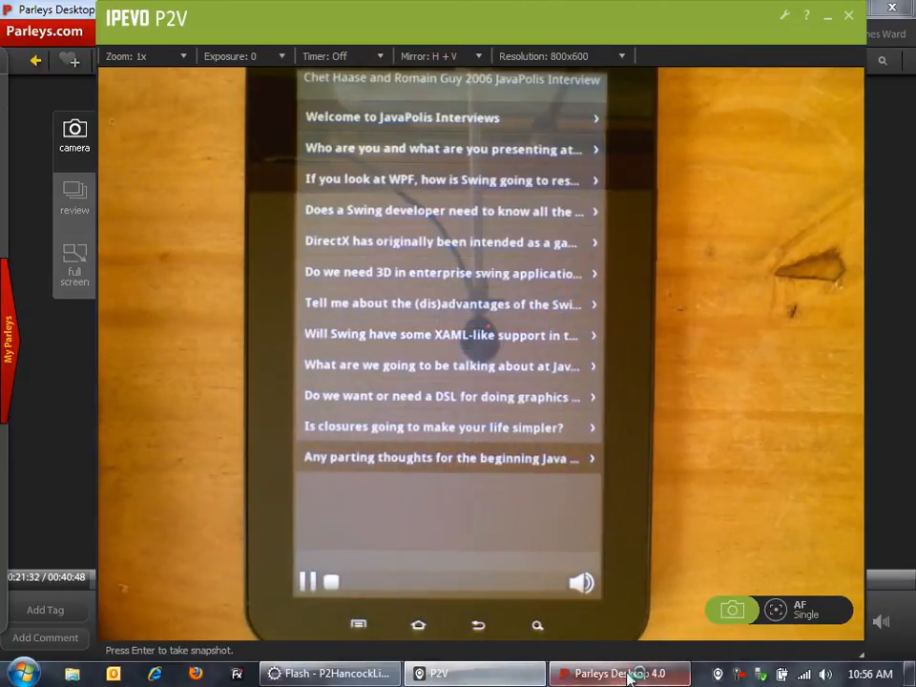
pyautogui.click(619, 673)
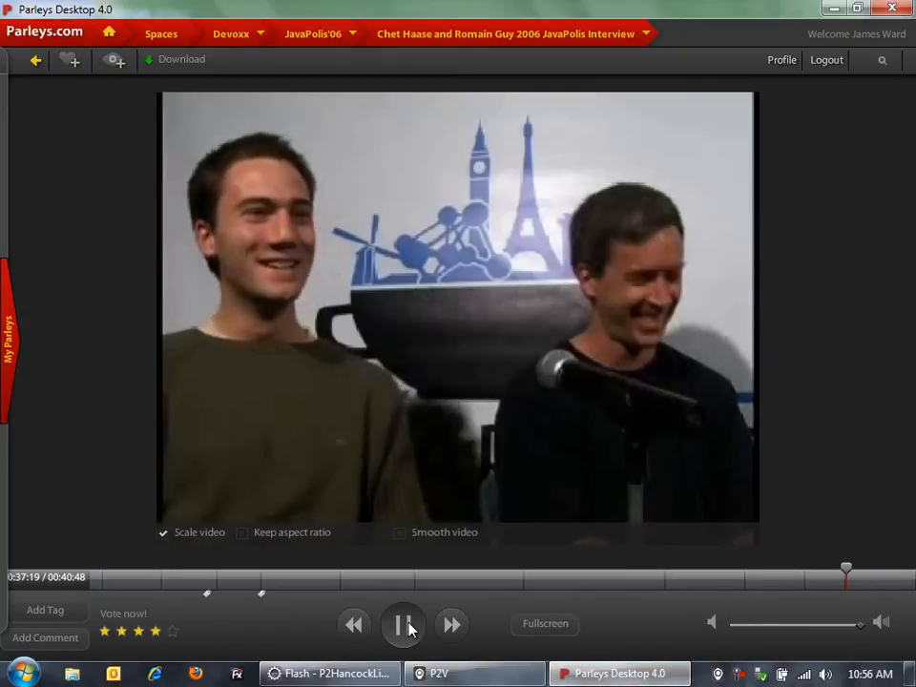
pyautogui.click(403, 625)
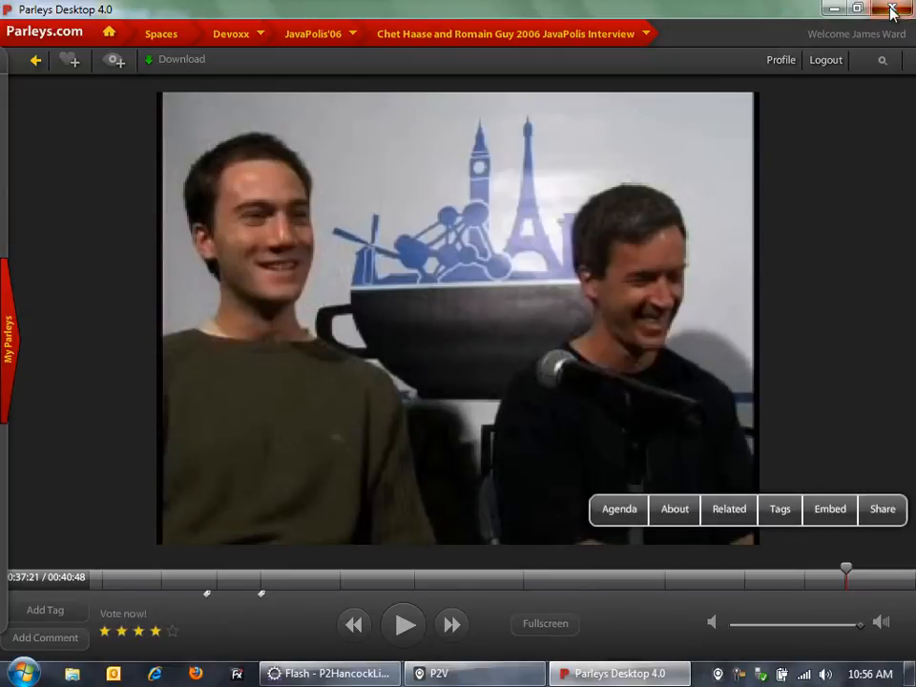
pyautogui.click(440, 673)
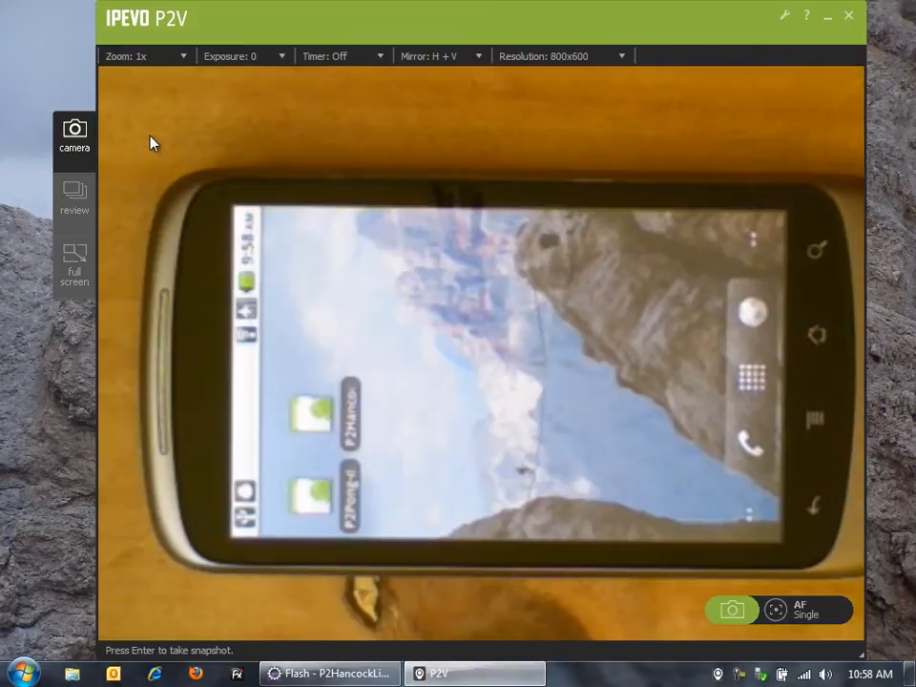
# Step: Set the IPEVO P2V zoom to 2x, shrinking its window to the top-right corner
pyautogui.click(776, 610)
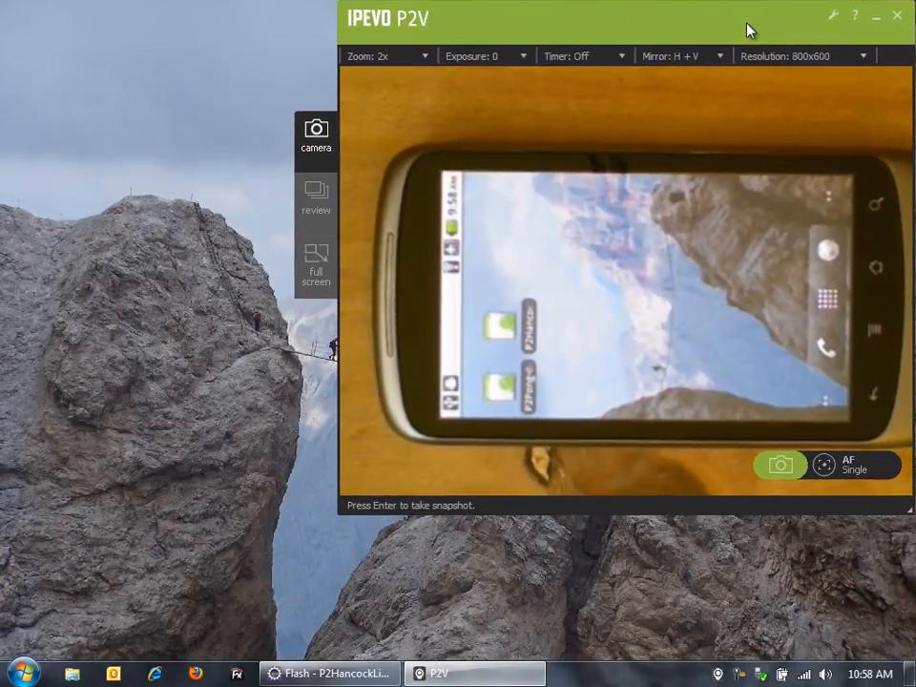
pyautogui.moveTo(330, 674)
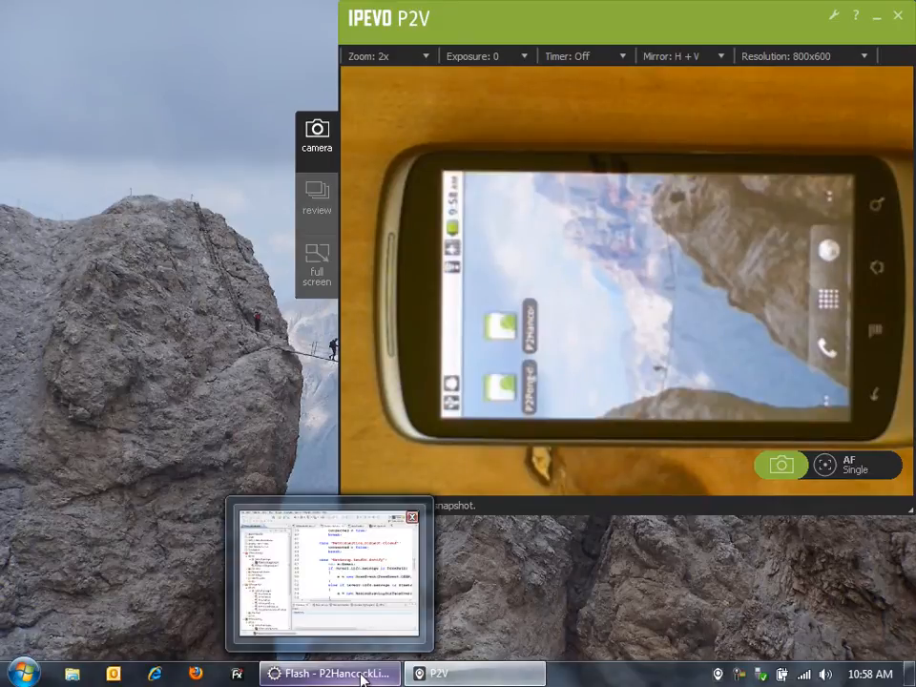
# Step: Bring up Flash Builder and run P2HancockApp.mxml as a desktop application
pyautogui.click(329, 674)
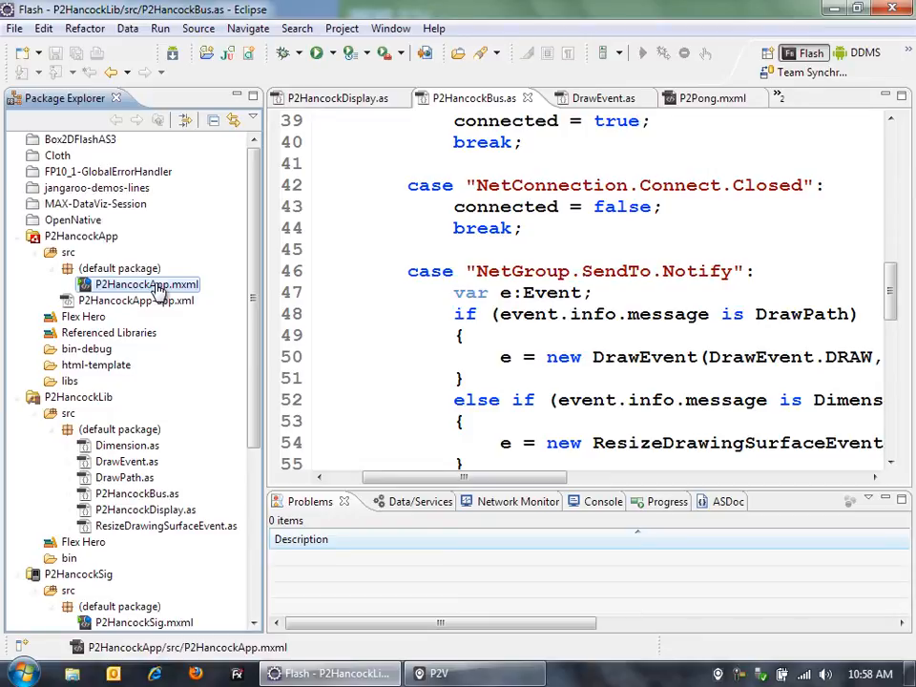
pyautogui.rightClick(144, 284)
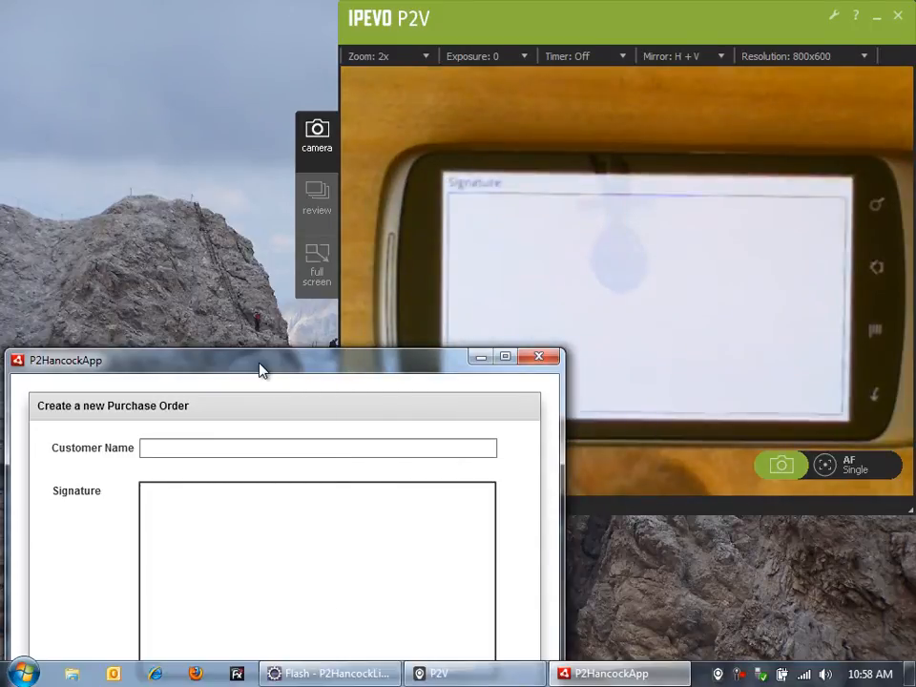
# Step: Raise the purchase order window, enter customer 'Widget Co' and add a phone-drawn signature
pyautogui.moveTo(262, 360); pyautogui.dragTo(272, 352)
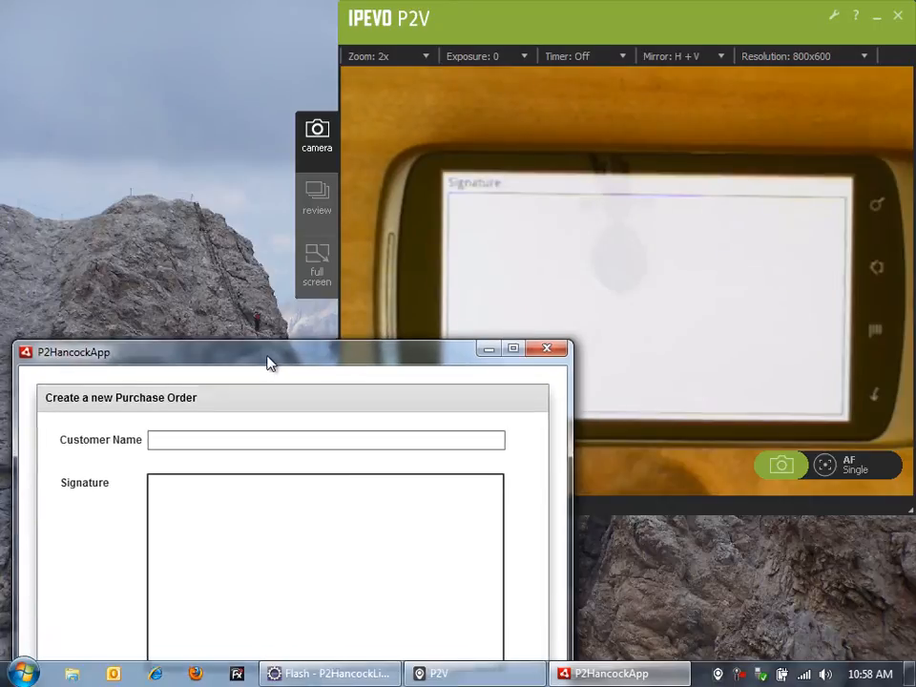
pyautogui.moveTo(272, 352); pyautogui.dragTo(256, 287)
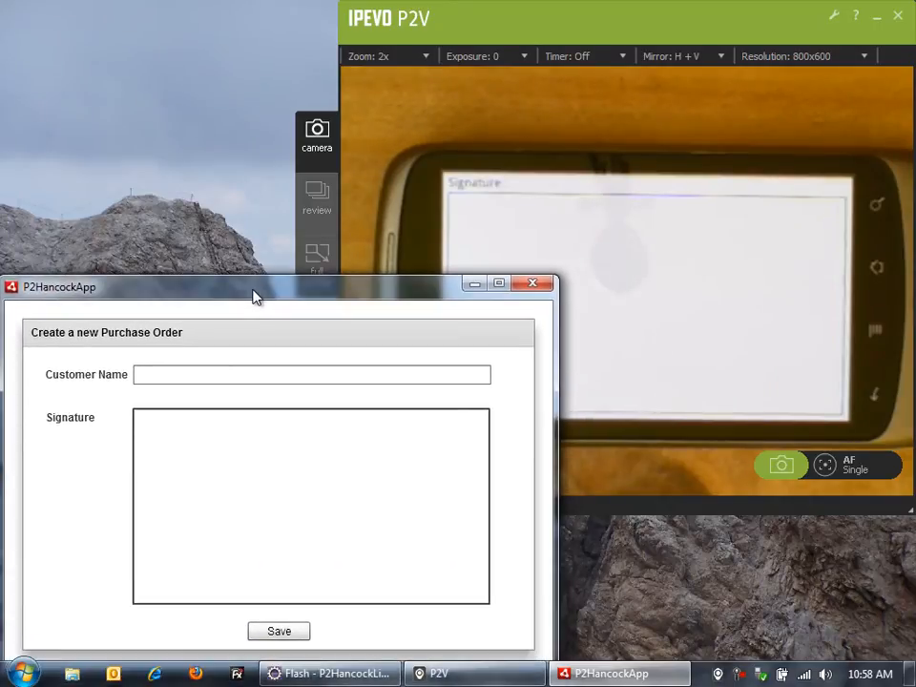
pyautogui.click(313, 374)
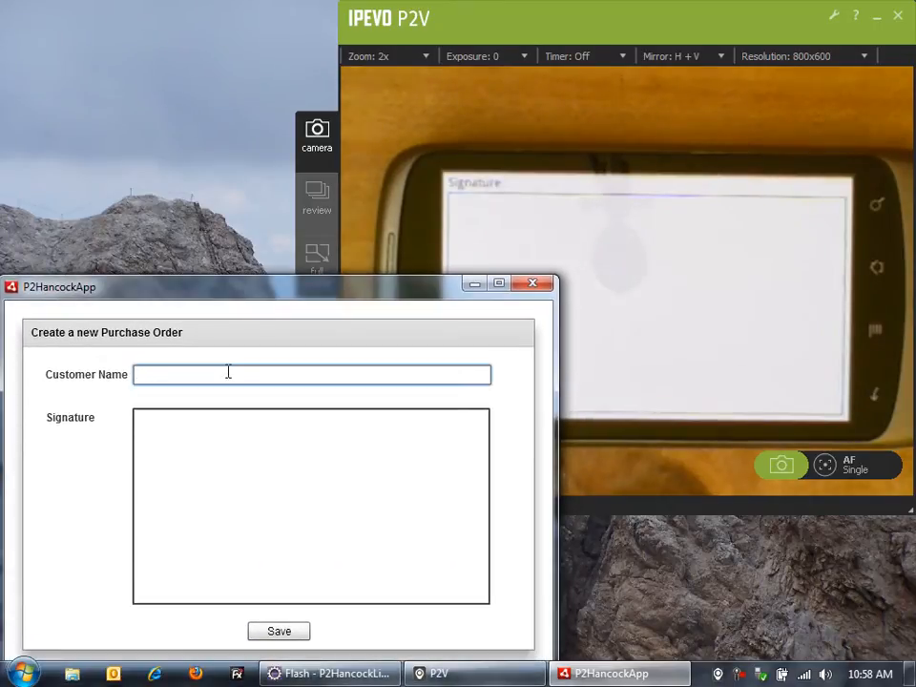
pyautogui.write('Widget Co')
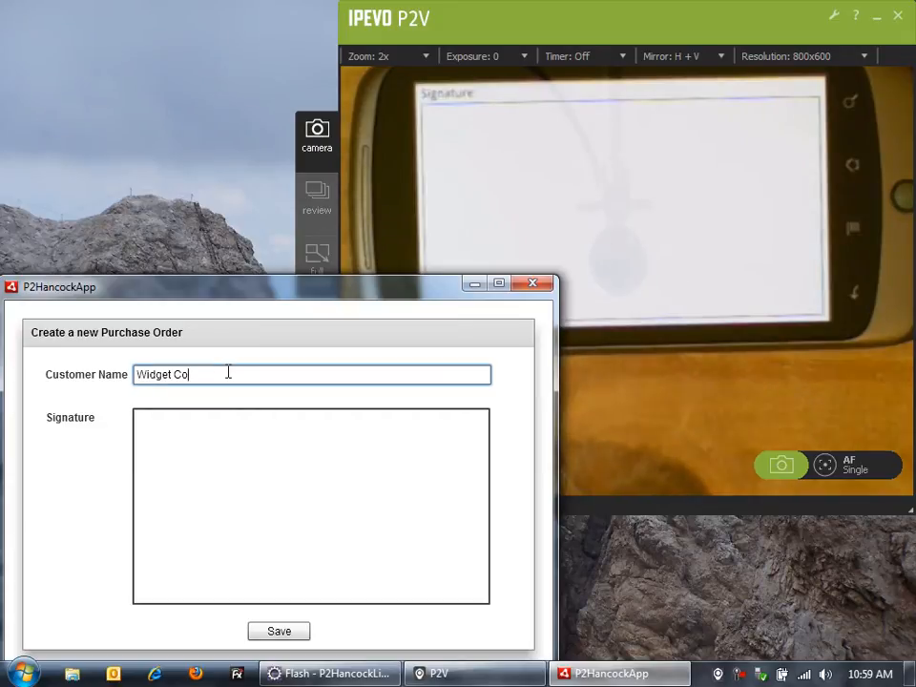
pyautogui.moveTo(196, 468); pyautogui.dragTo(200, 535)
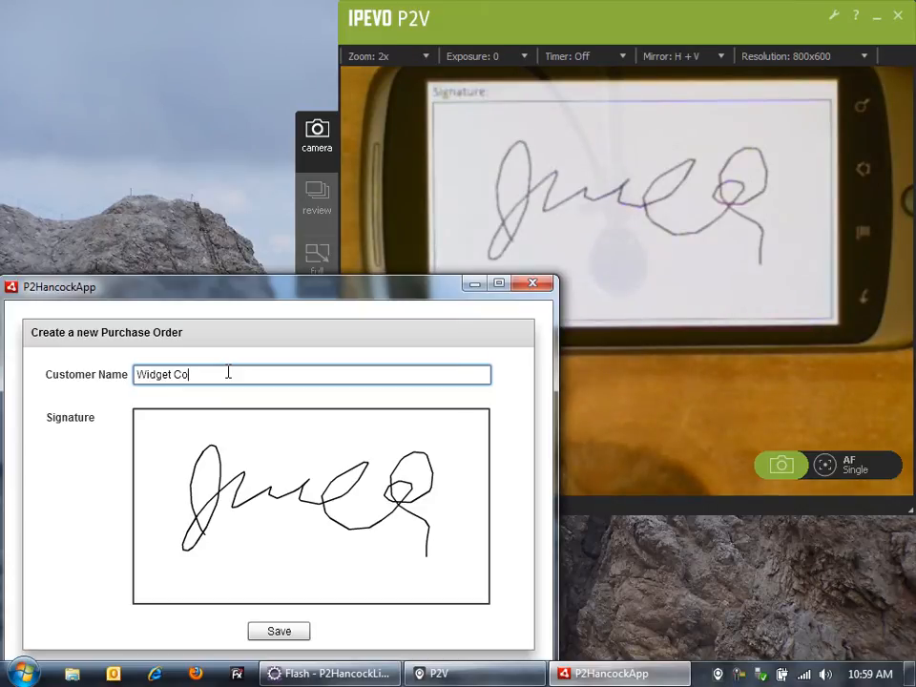
pyautogui.click(279, 631)
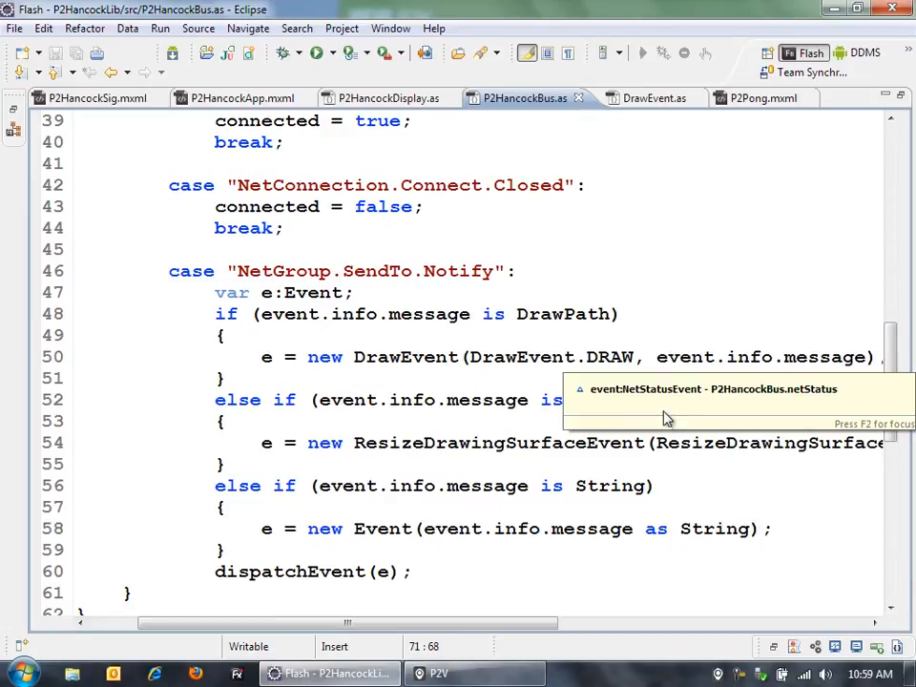
pyautogui.moveTo(594, 232)
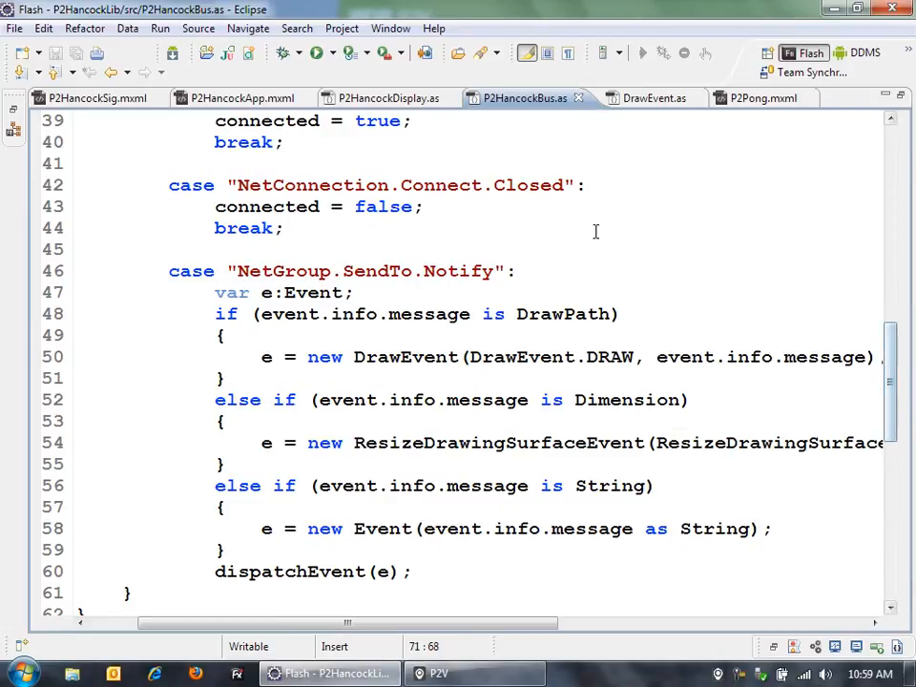
pyautogui.moveTo(802, 321)
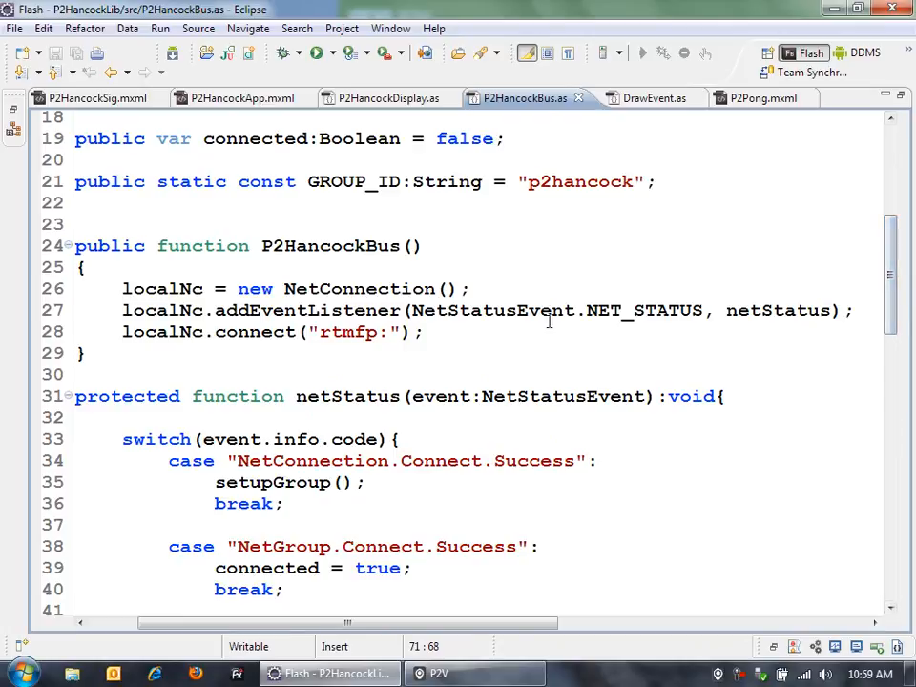
# Step: Highlight the rtmfp connection and group message handling code in P2HancockBus.as
pyautogui.doubleClick(580, 181)
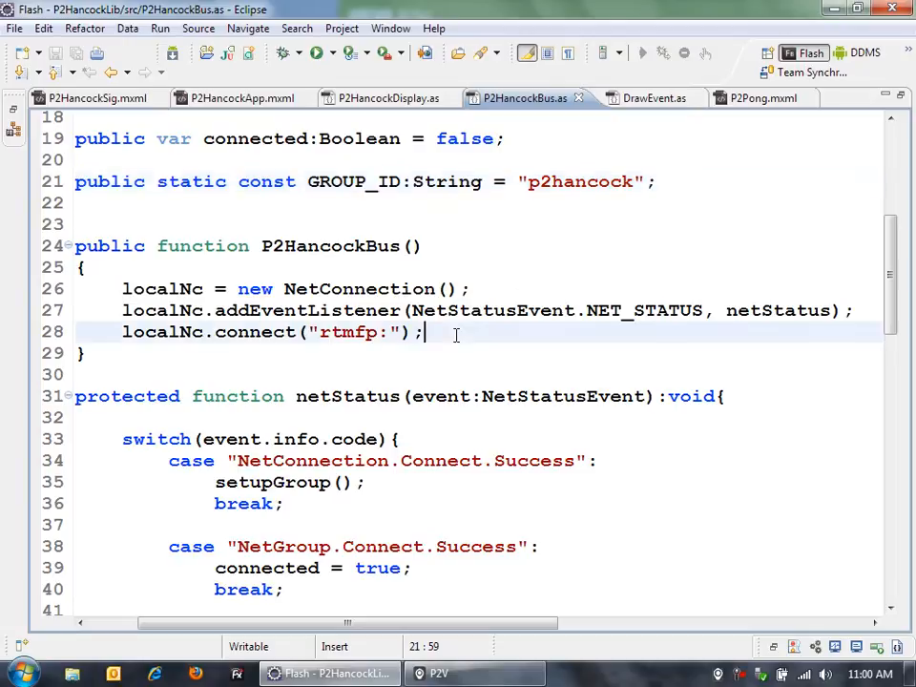
pyautogui.scroll(-3)
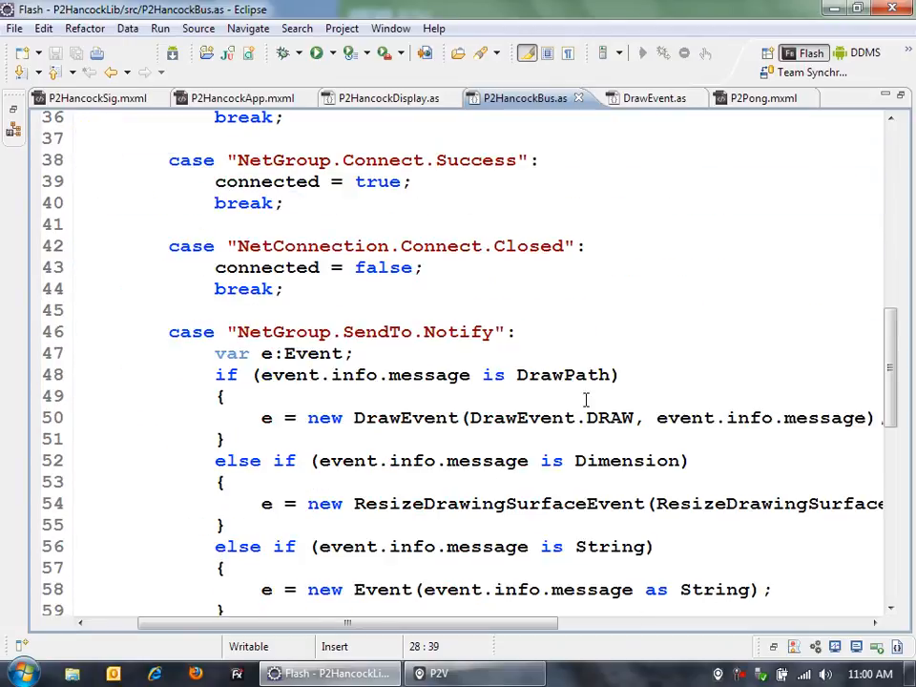
pyautogui.scroll(3)
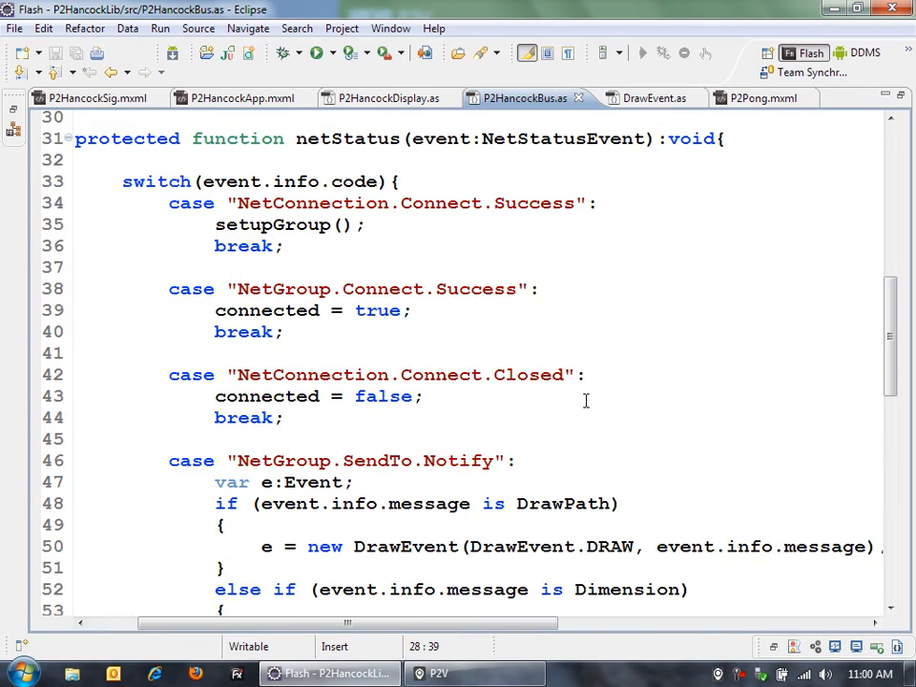
pyautogui.scroll(-3)
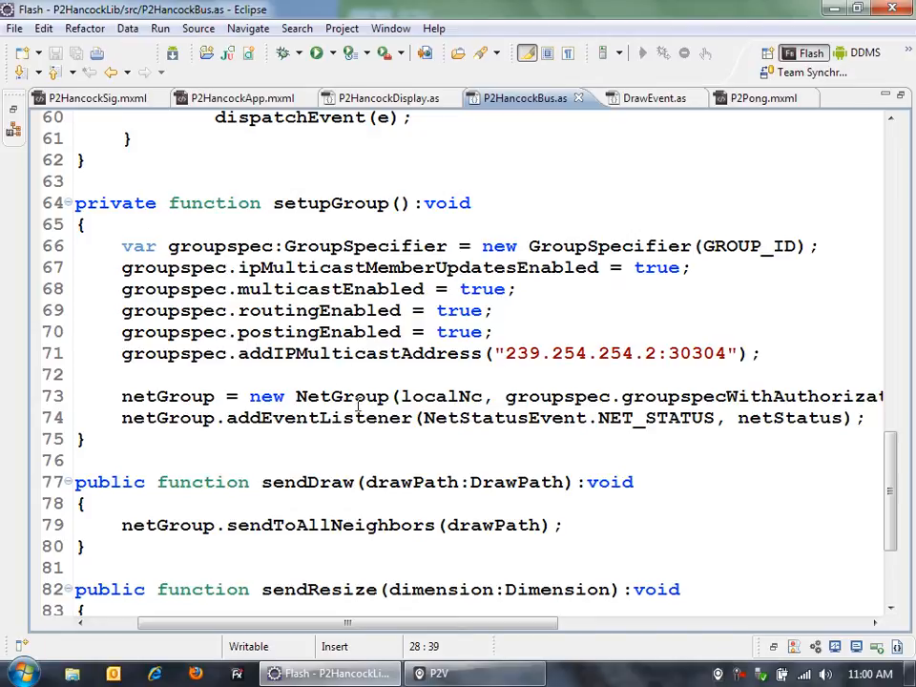
pyautogui.moveTo(844, 368)
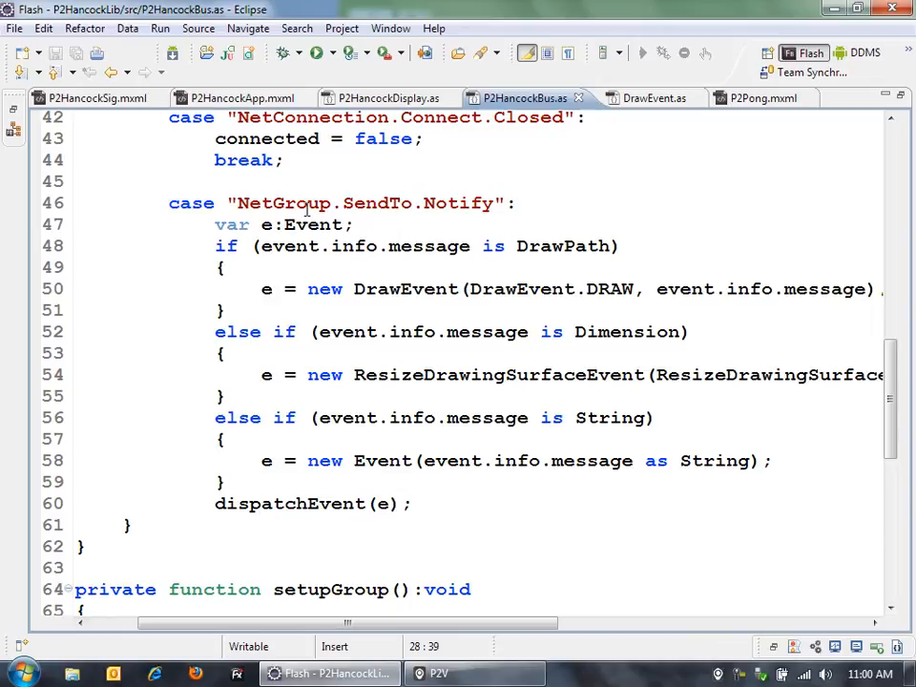
pyautogui.moveTo(559, 204)
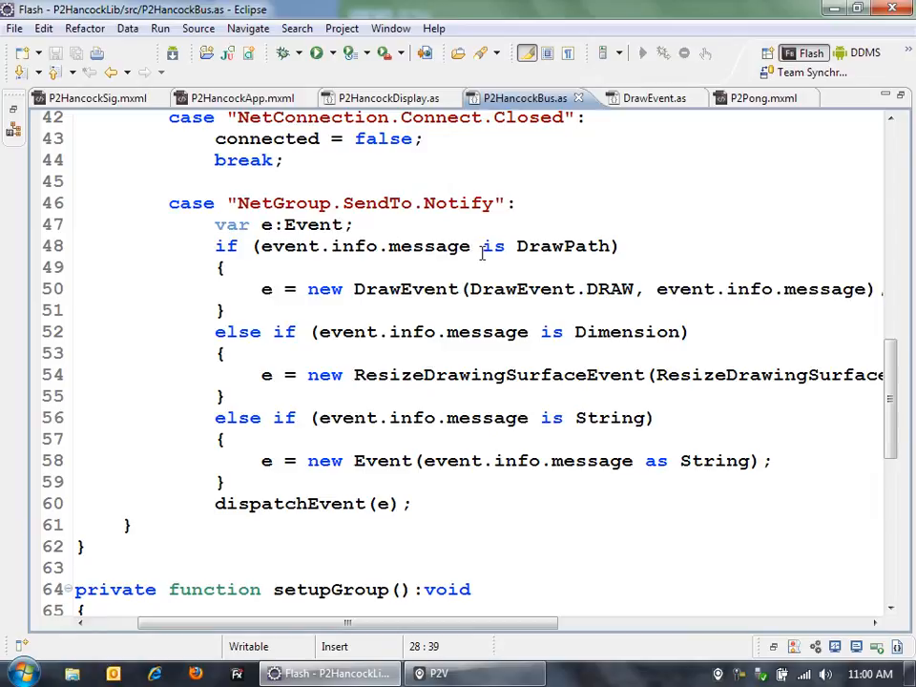
pyautogui.moveTo(498, 253)
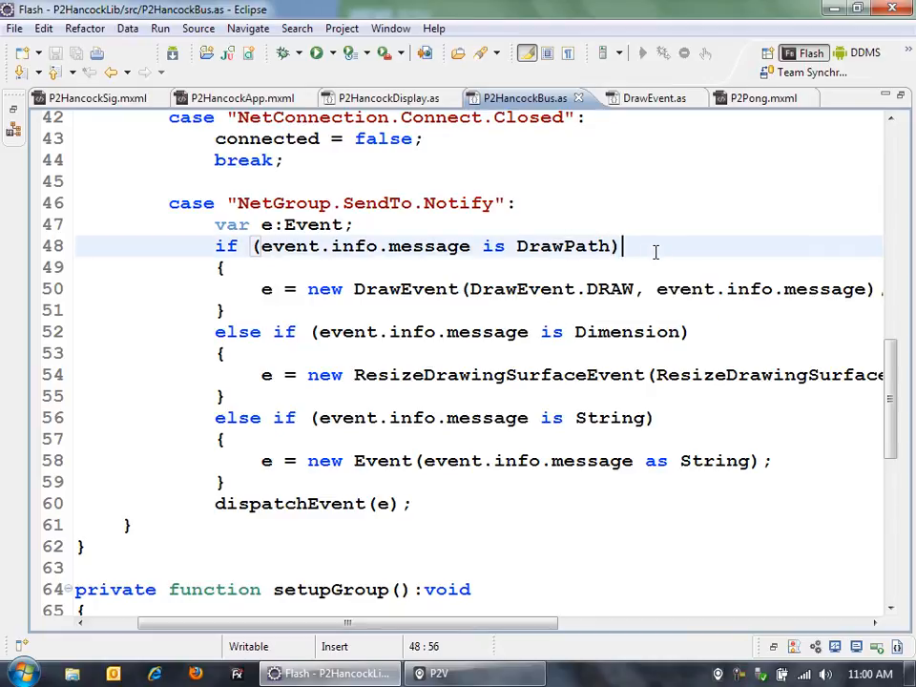
pyautogui.moveTo(463, 279)
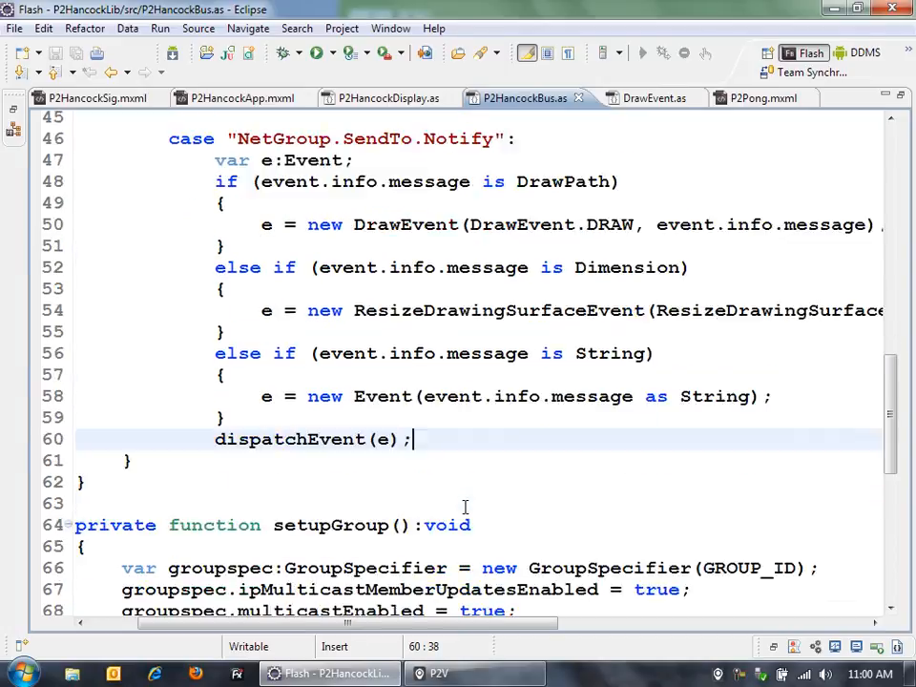
# Step: Scroll to the end of P2HancockBus.as and highlight sendDraw's sendToAllNeighbors line
pyautogui.scroll(-3)
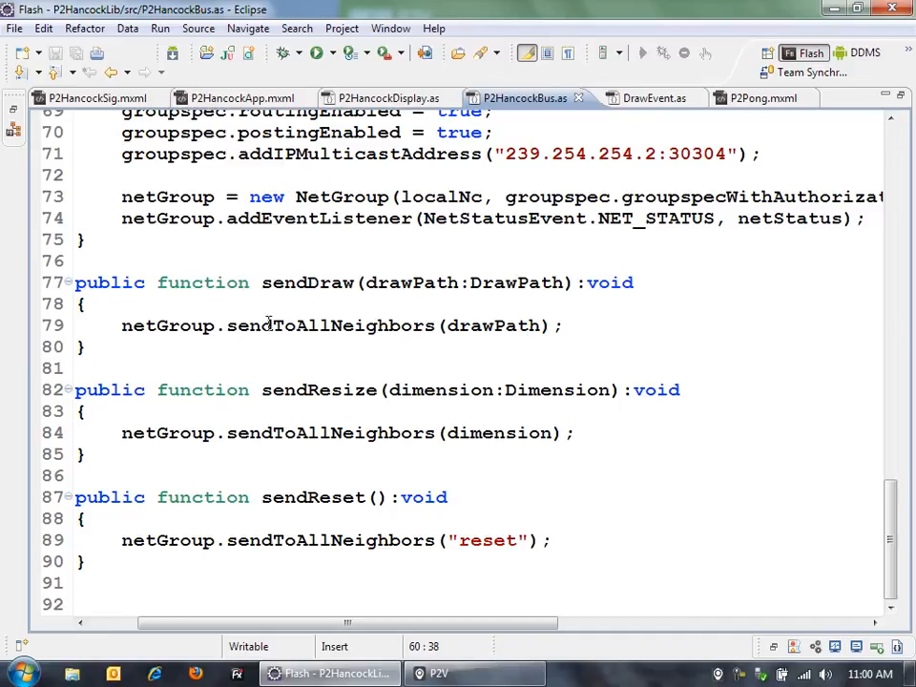
pyautogui.click(567, 326)
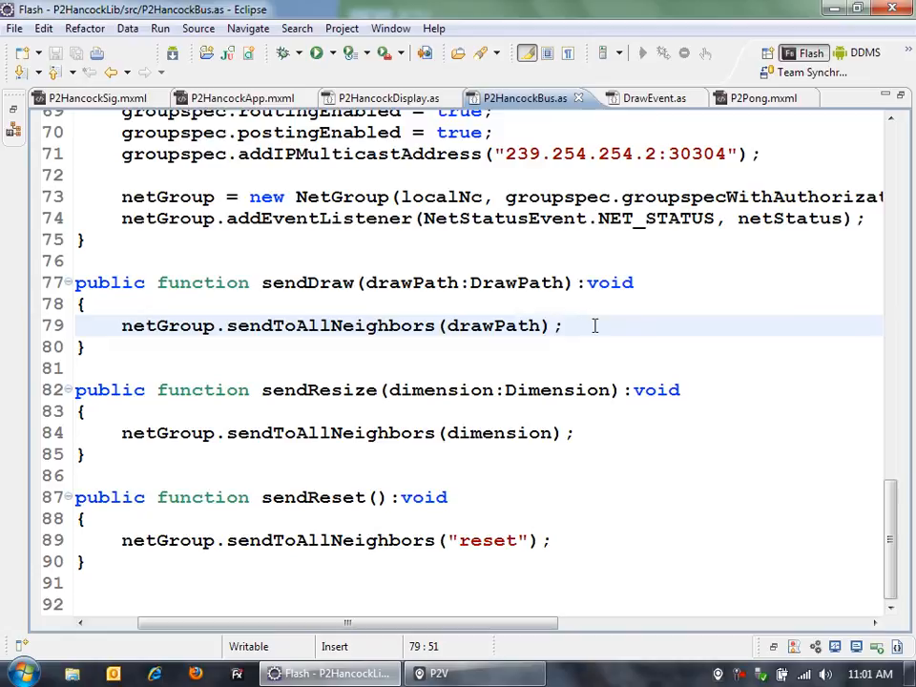
pyautogui.moveTo(581, 318)
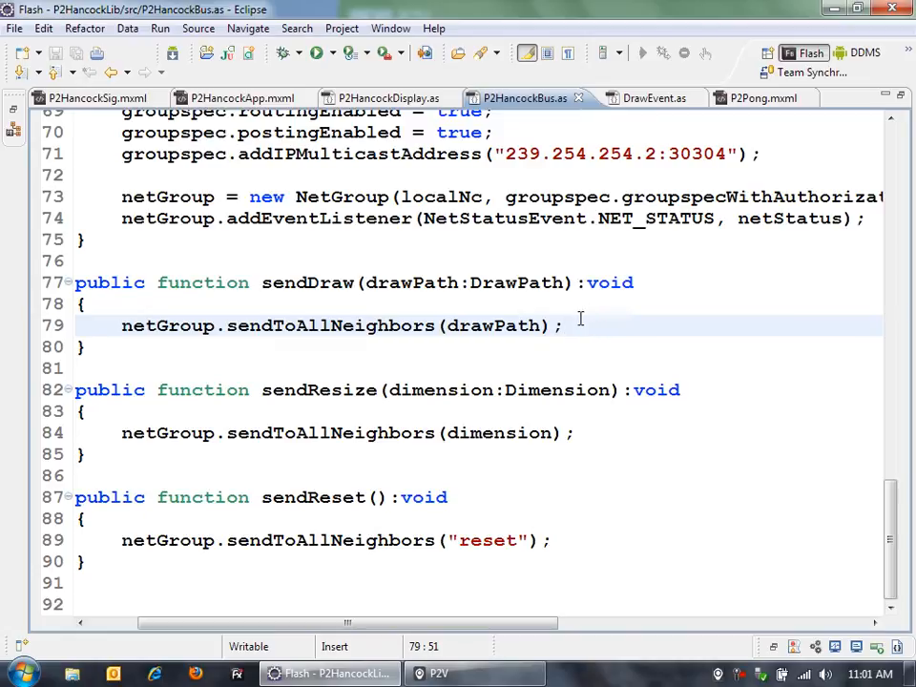
pyautogui.click(565, 325)
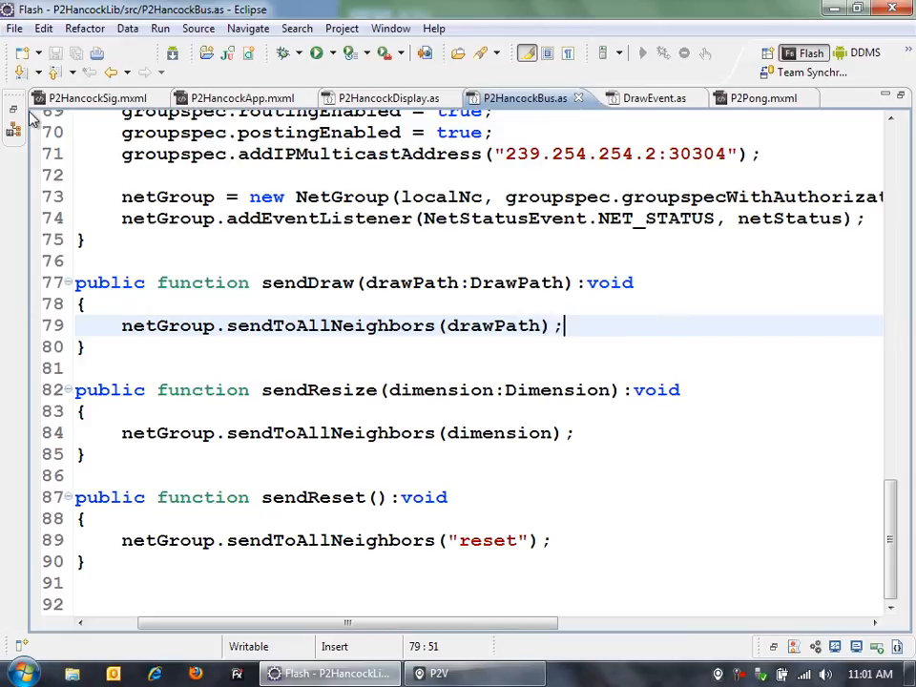
pyautogui.moveTo(91, 99)
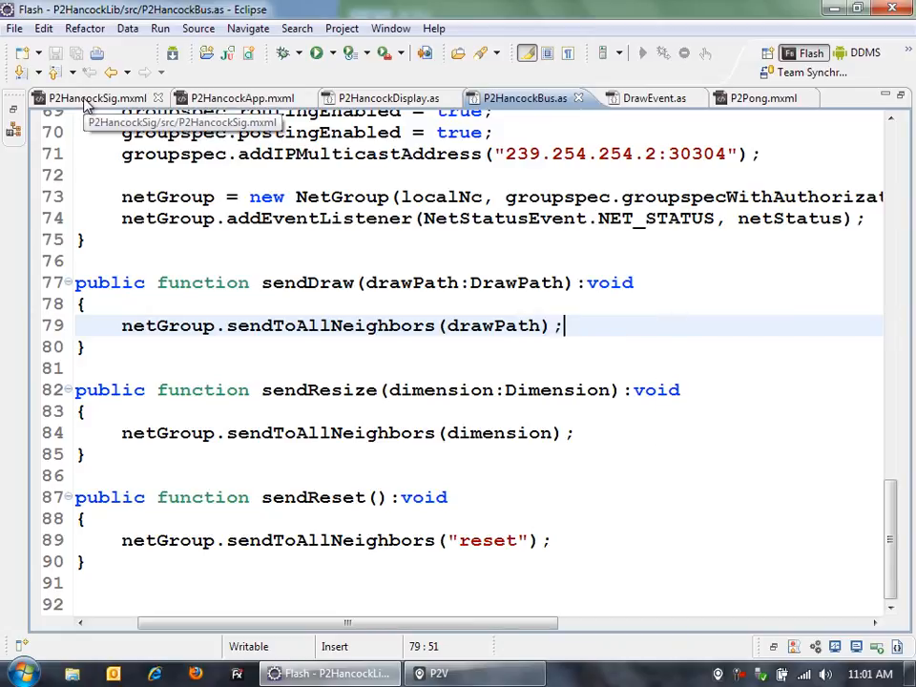
# Step: Switch to P2HancockSig.mxml and highlight the draw handler's p2HancockBus.sendDraw call
pyautogui.click(94, 98)
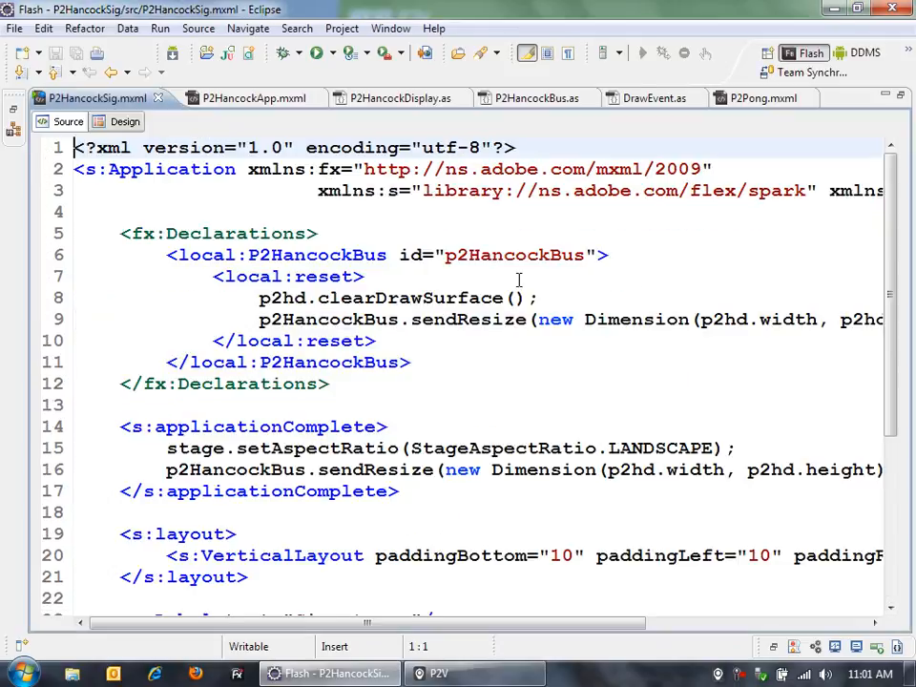
pyautogui.moveTo(603, 409)
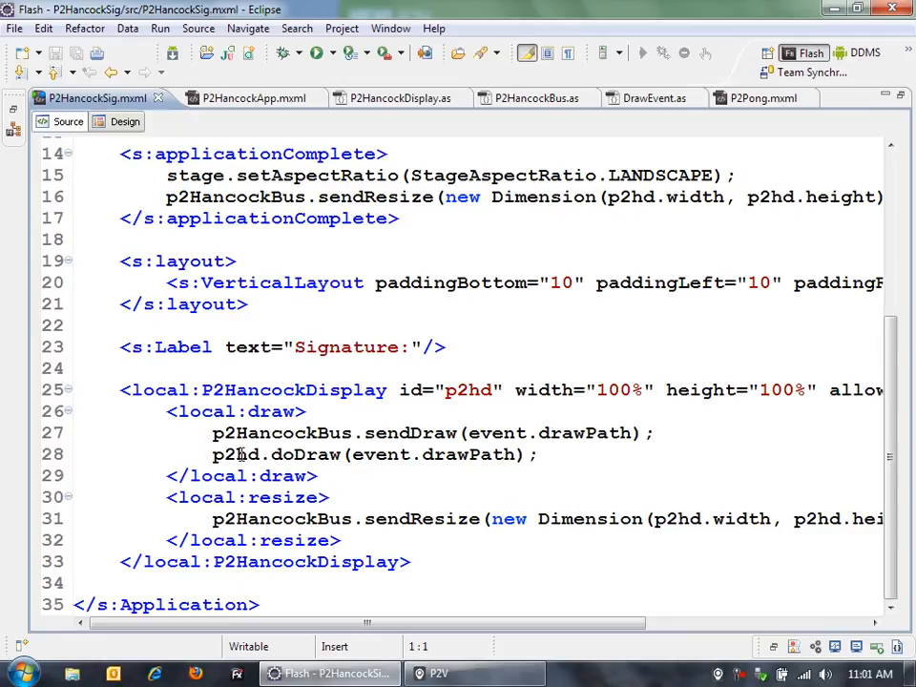
pyautogui.moveTo(436, 442)
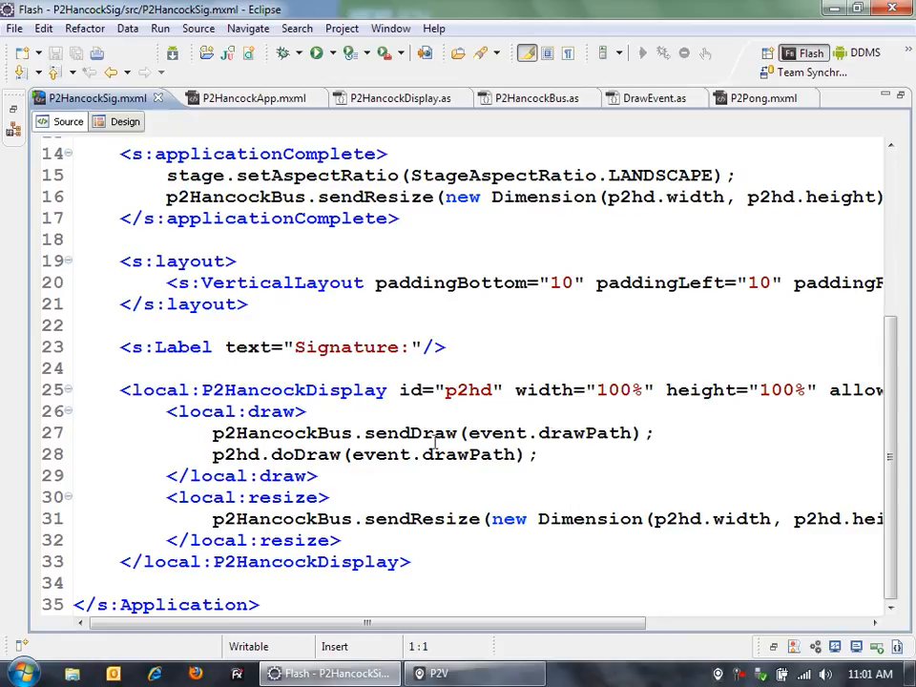
pyautogui.click(305, 412)
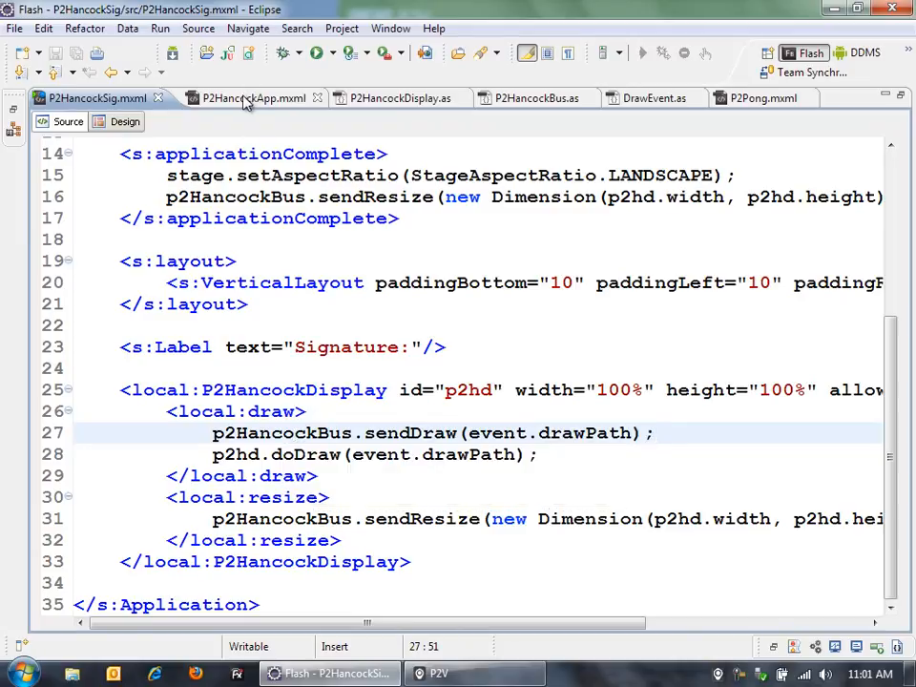
# Step: Switch to P2HancockApp.mxml and mark the incoming local:draw handler declaration
pyautogui.click(243, 97)
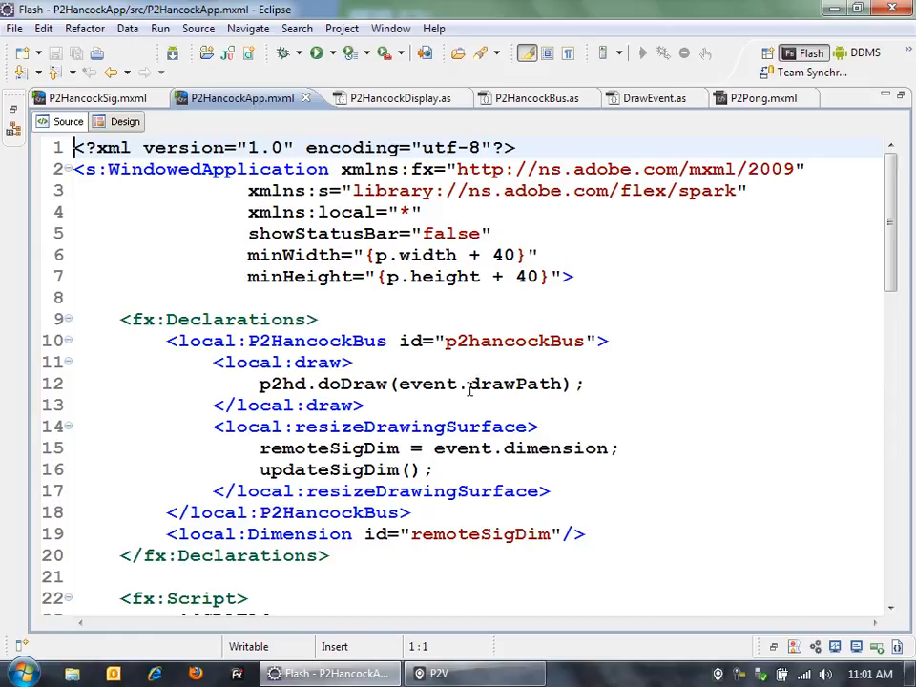
pyautogui.click(674, 452)
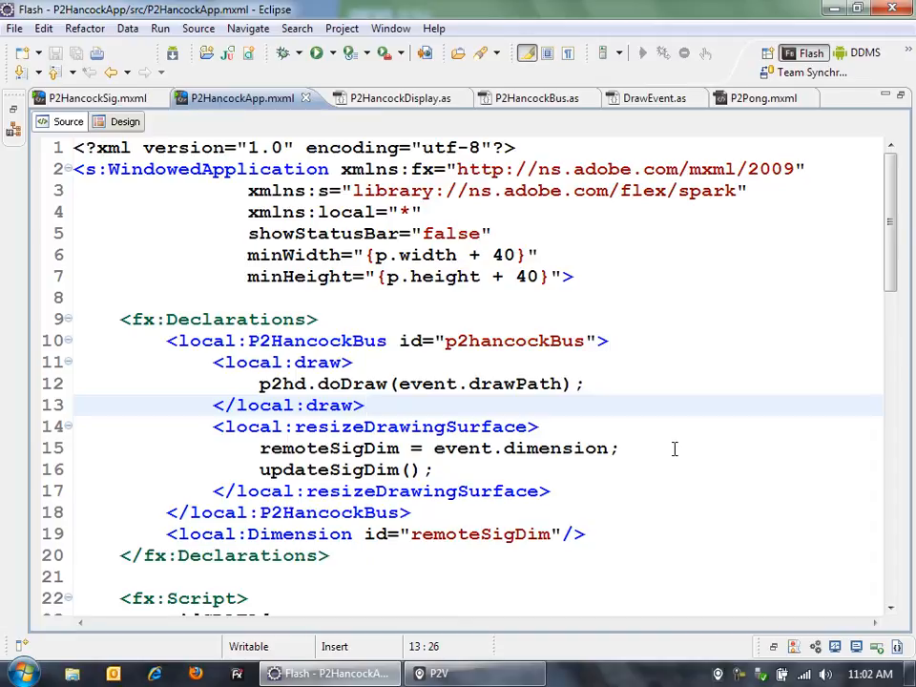
pyautogui.click(366, 405)
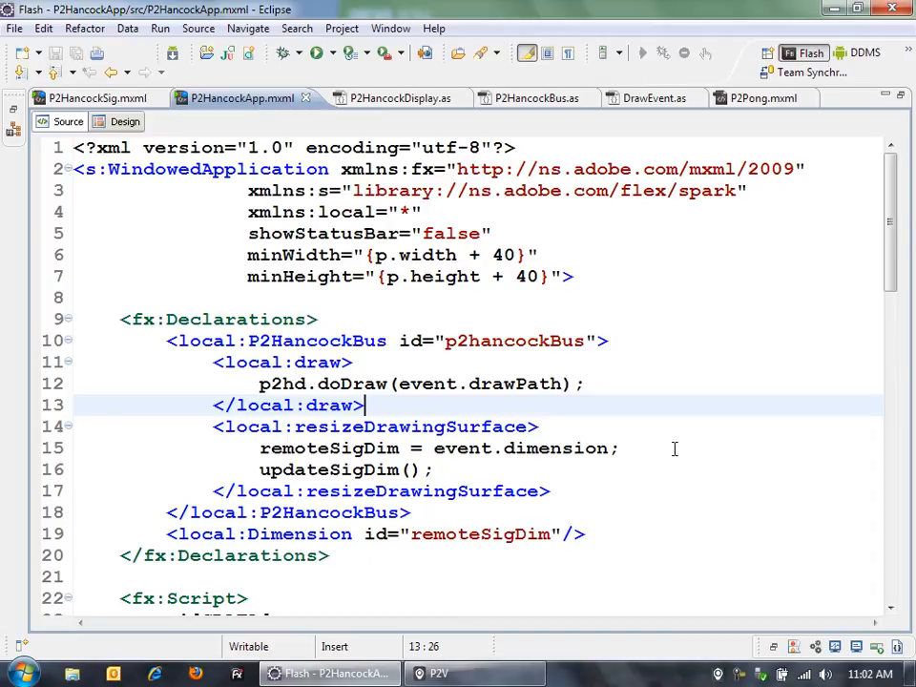